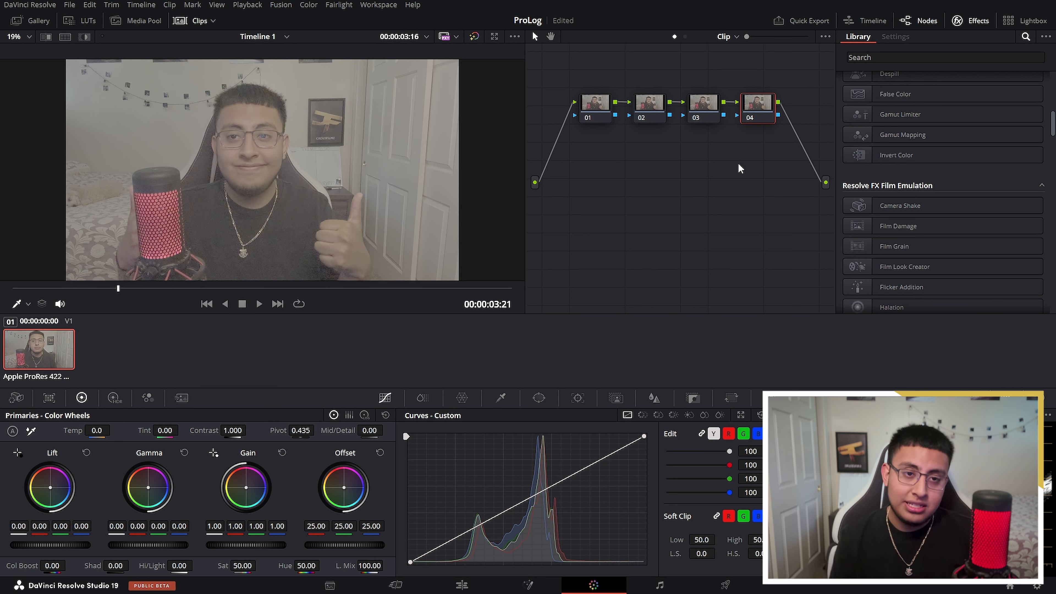
Label the first node 'White Balance' and the second 'Color Correction'
{"action": "left_click", "coordinate": [702, 108]}
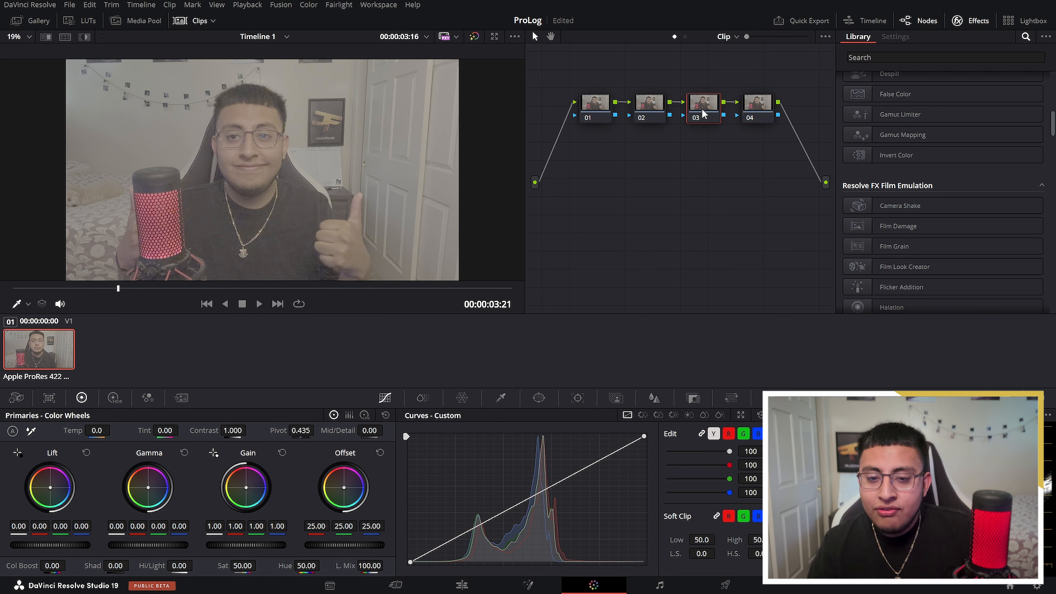
{"action": "left_click", "coordinate": [758, 102]}
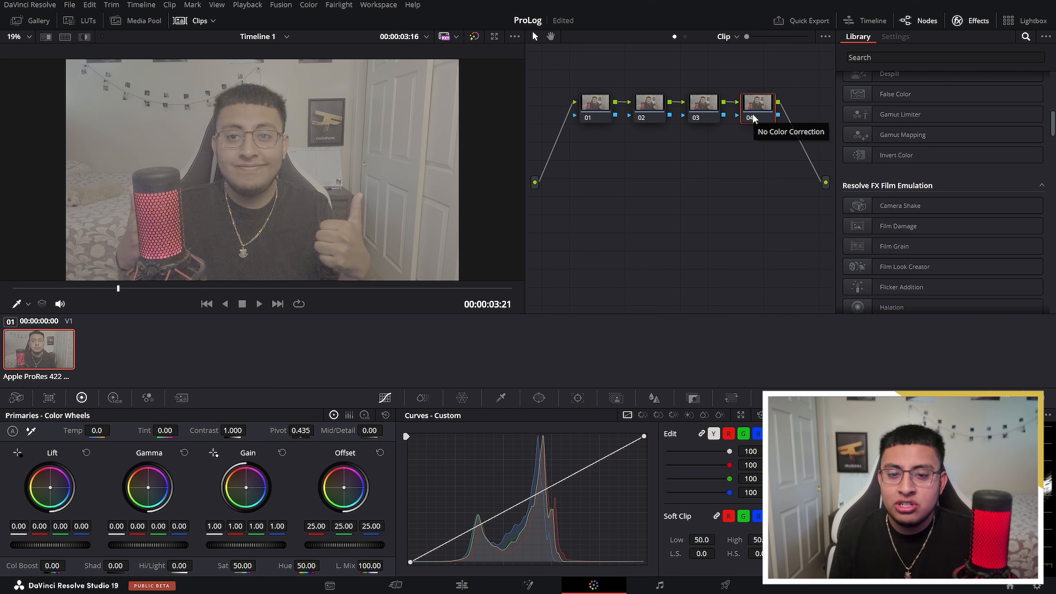
{"action": "right_click", "coordinate": [595, 102]}
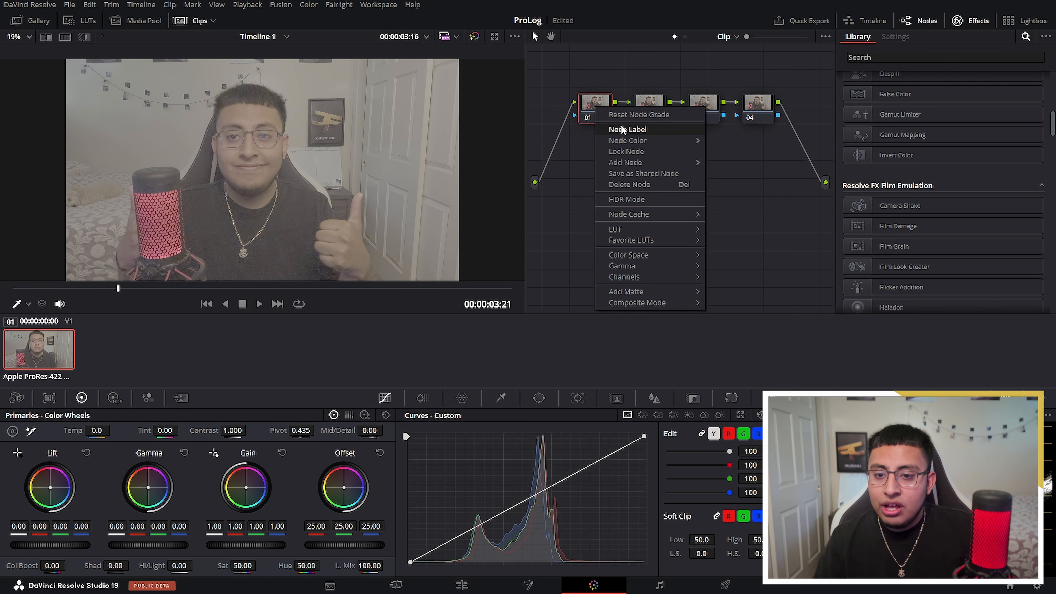
{"action": "left_click", "coordinate": [628, 129]}
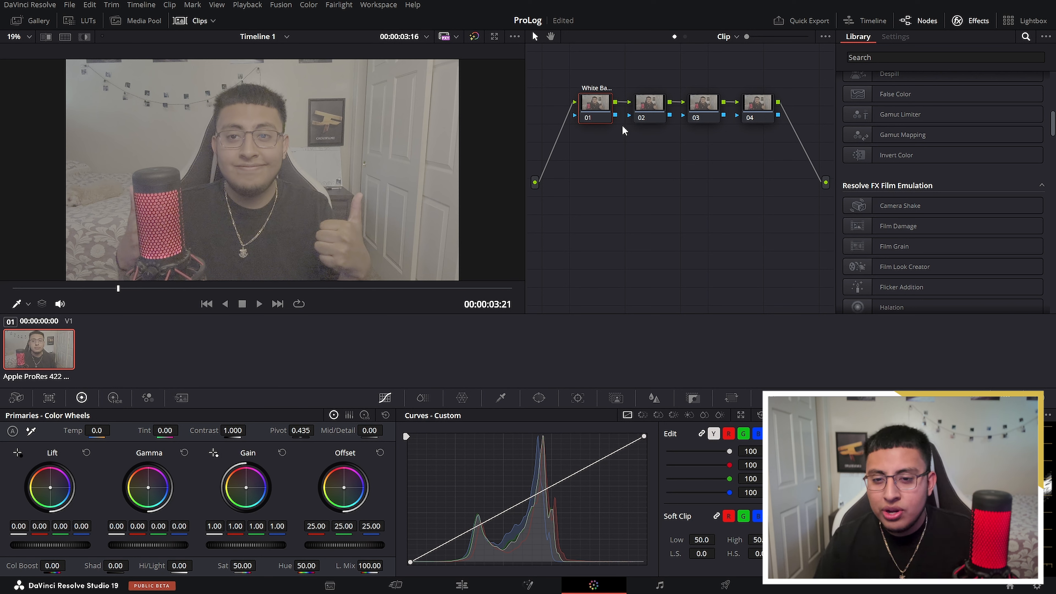
{"action": "left_click", "coordinate": [649, 101]}
{"action": "type", "text": "Color Space"}
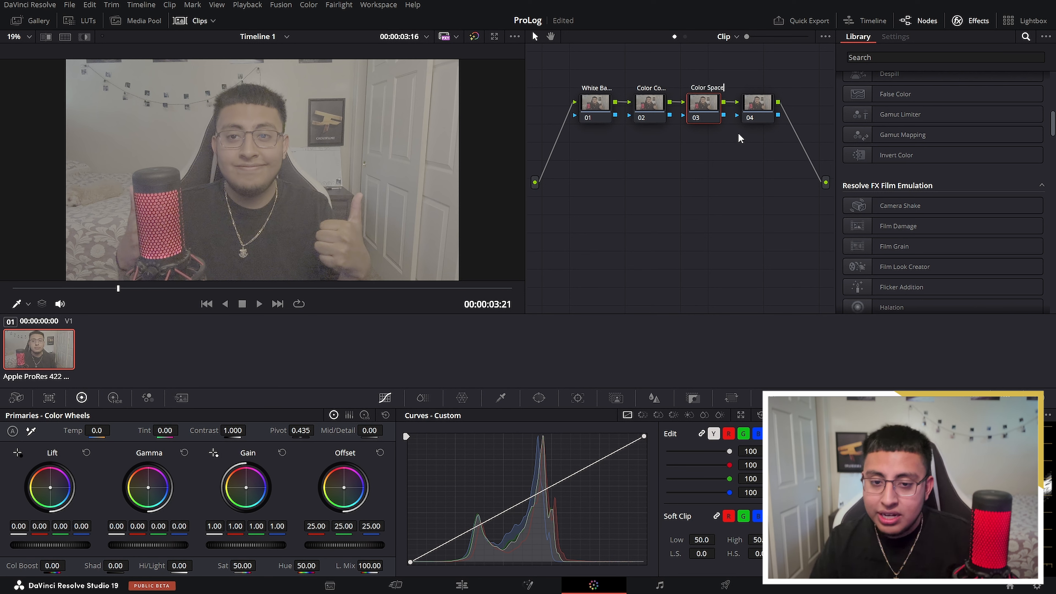
Label the fourth node 'More Color' and the third 'Color Space'
{"action": "right_click", "coordinate": [757, 103]}
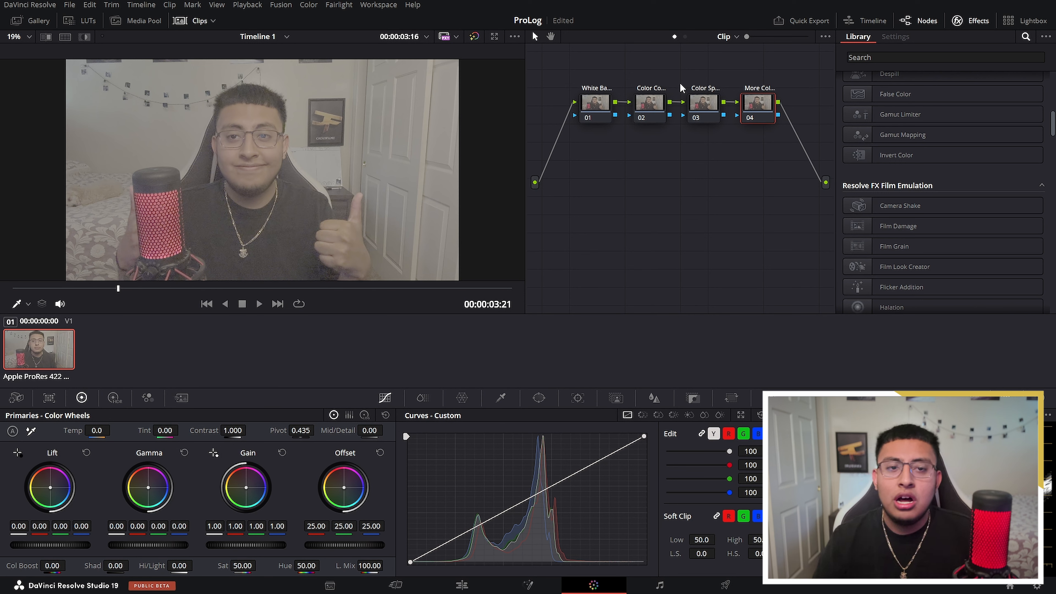
{"action": "left_click", "coordinate": [703, 101]}
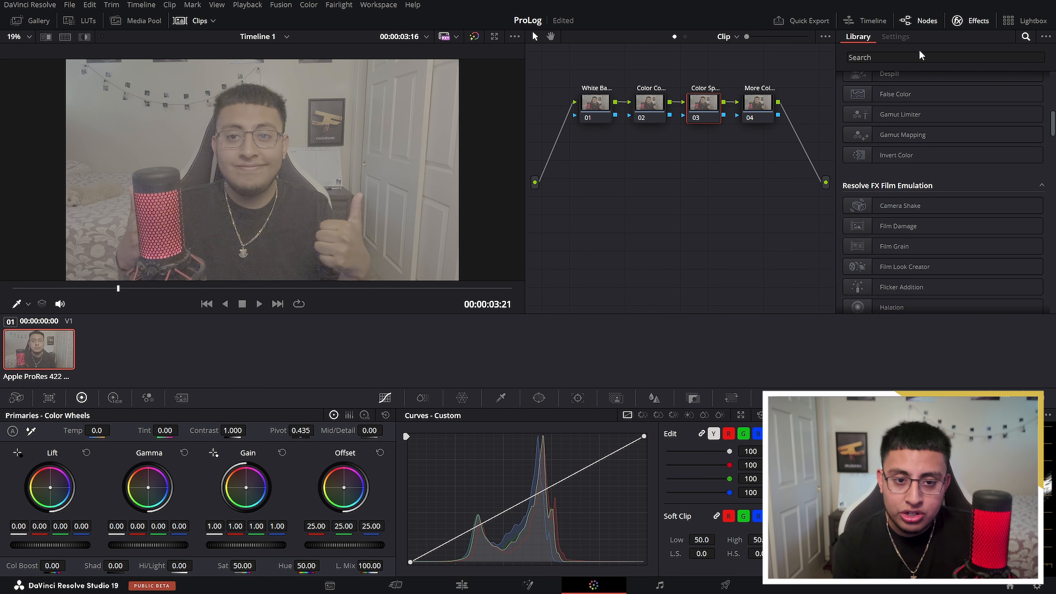
Add a Color Space Transform to node 03 with input color space Blackmagic Design 4K Film Gen 3
{"action": "type", "text": "color"}
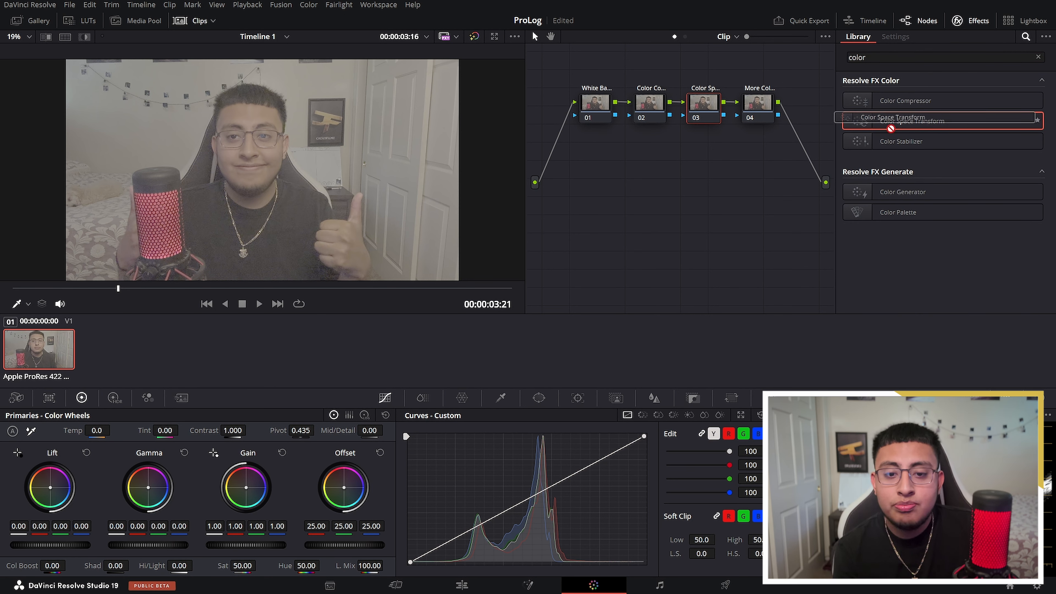
{"action": "left_click", "coordinate": [896, 36]}
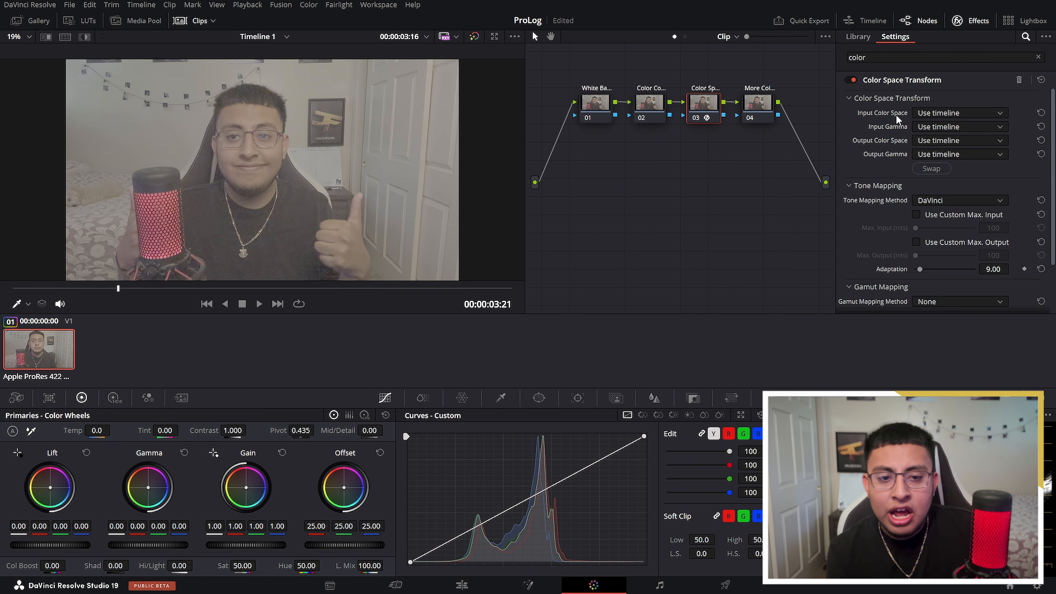
{"action": "left_click", "coordinate": [958, 112]}
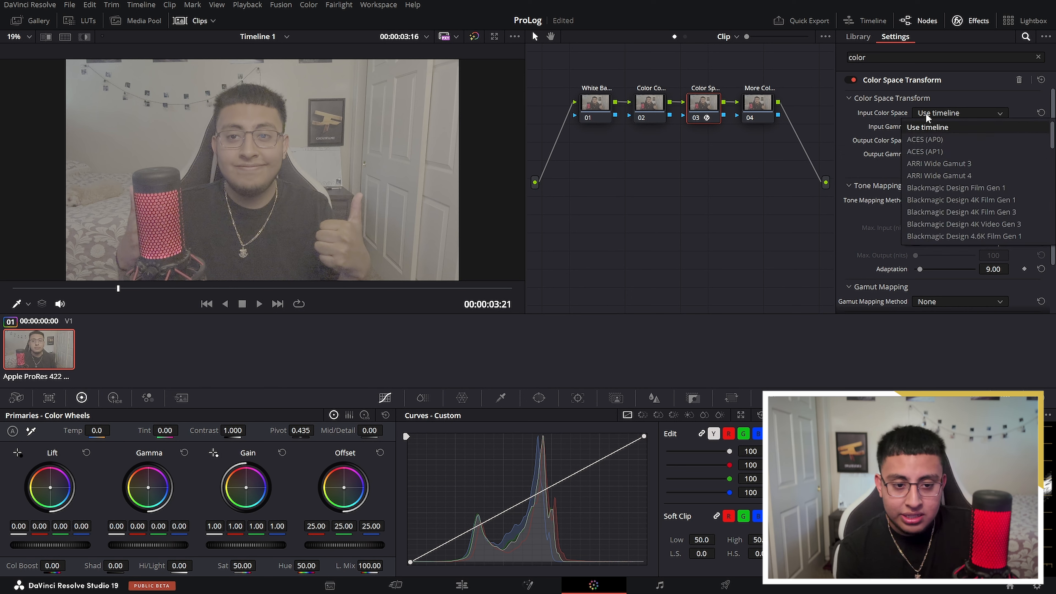
{"action": "mouse_move", "coordinate": [963, 211]}
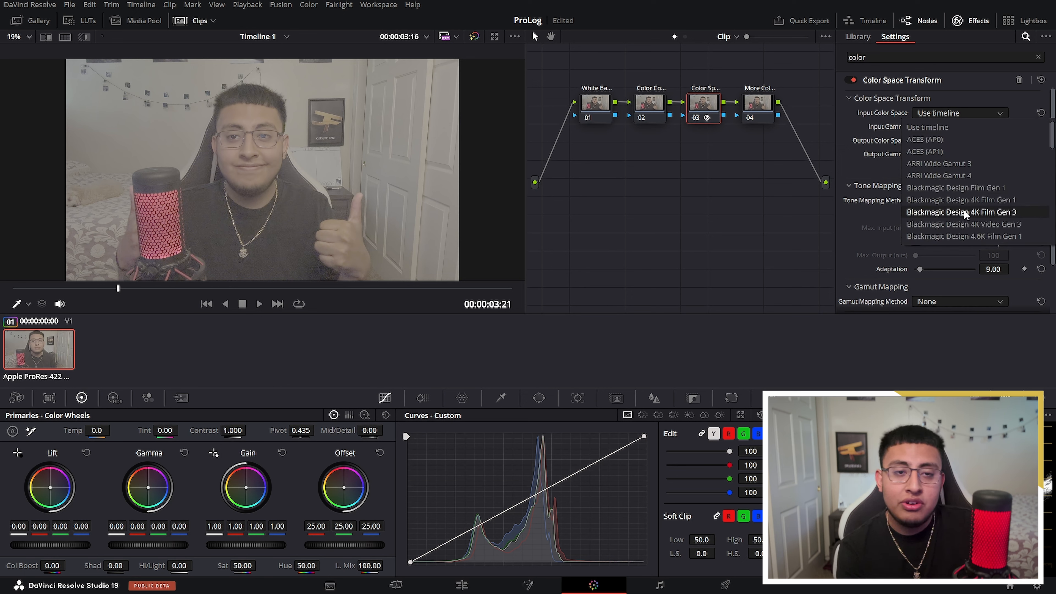
{"action": "left_click", "coordinate": [964, 211]}
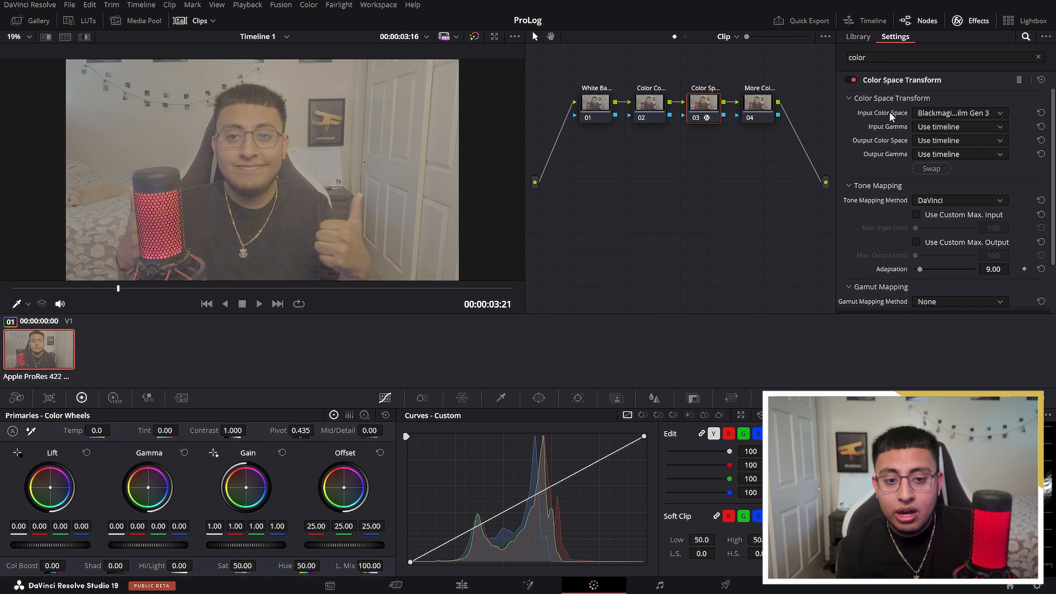
Set the transform's input gamma to Apple Log and output gamma to Rec.709
{"action": "left_click", "coordinate": [959, 140]}
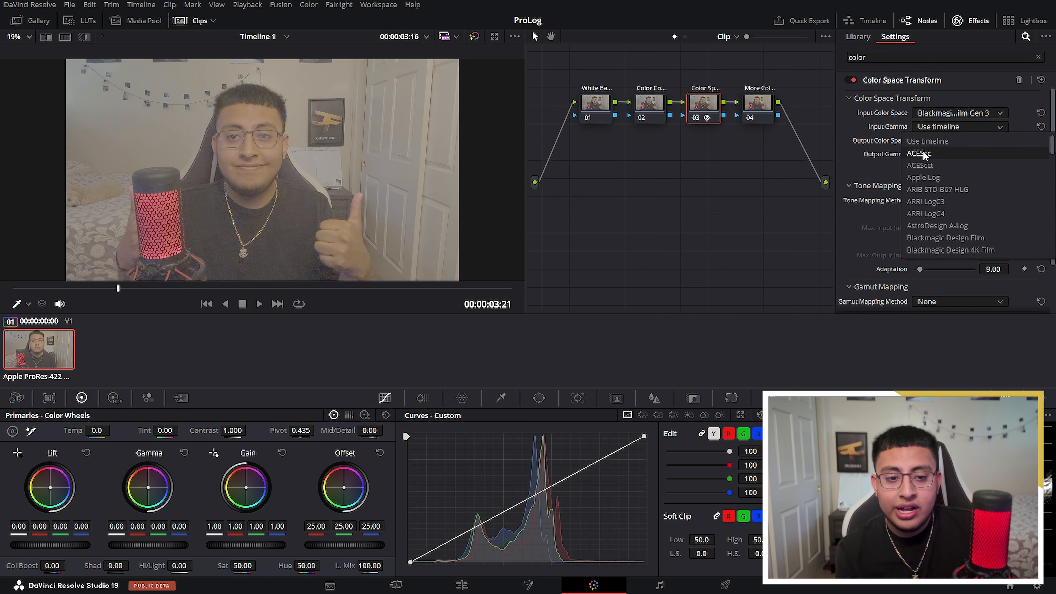
{"action": "left_click", "coordinate": [923, 177]}
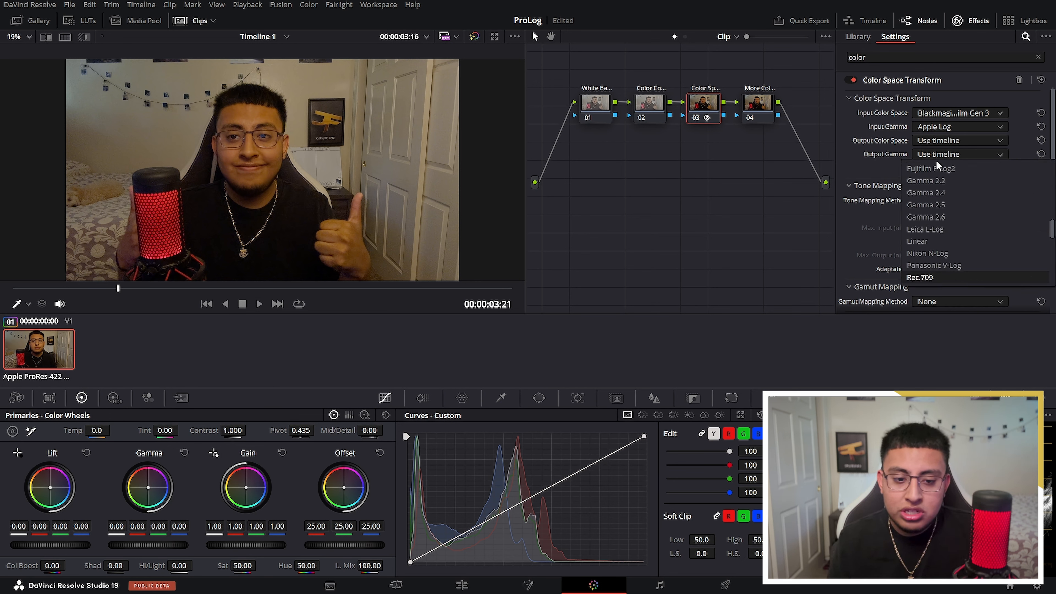
{"action": "left_click", "coordinate": [919, 277]}
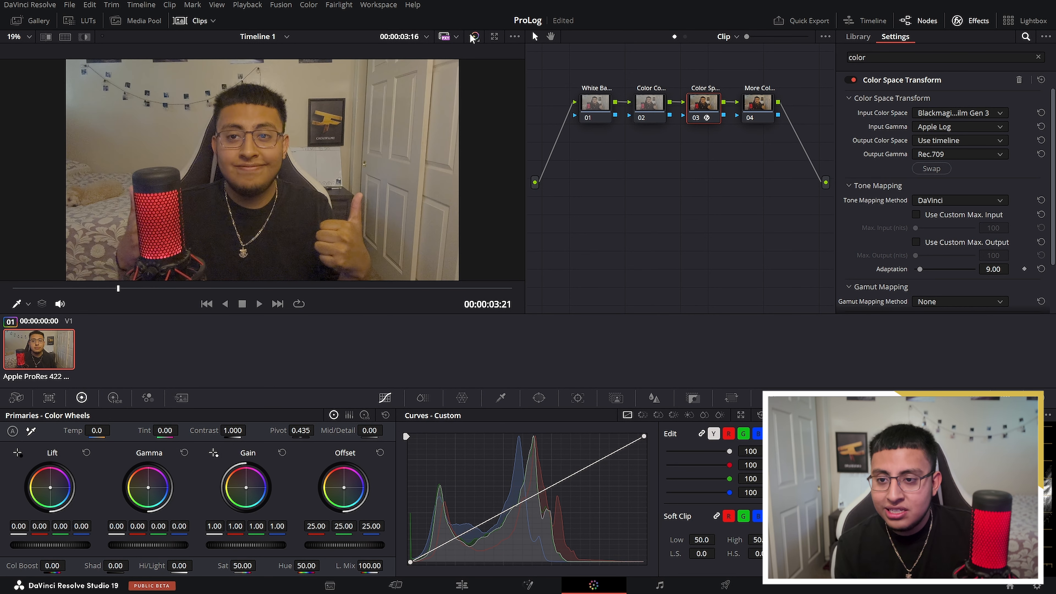
Lower the White Balance node's Temp to -136.8 in Primaries - Color Wheels
{"action": "left_click", "coordinate": [857, 36]}
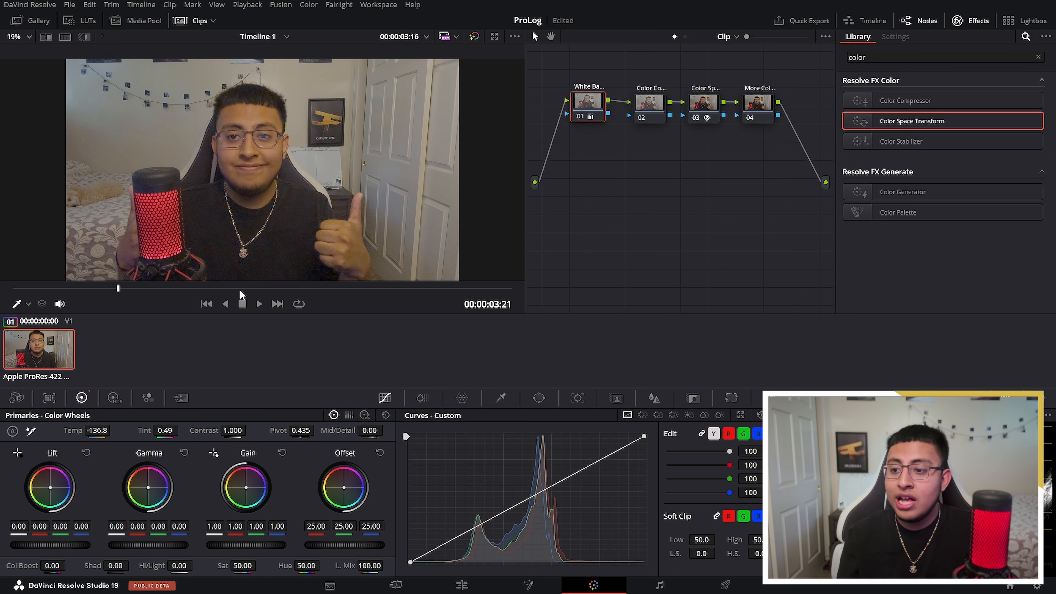
{"action": "left_click", "coordinate": [84, 451]}
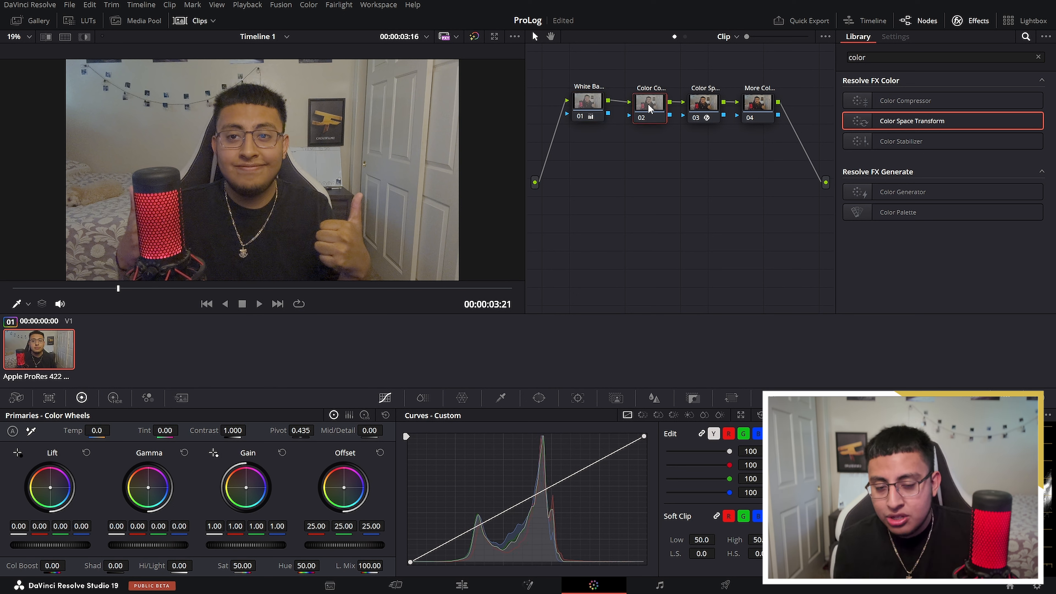
{"action": "mouse_move", "coordinate": [648, 108]}
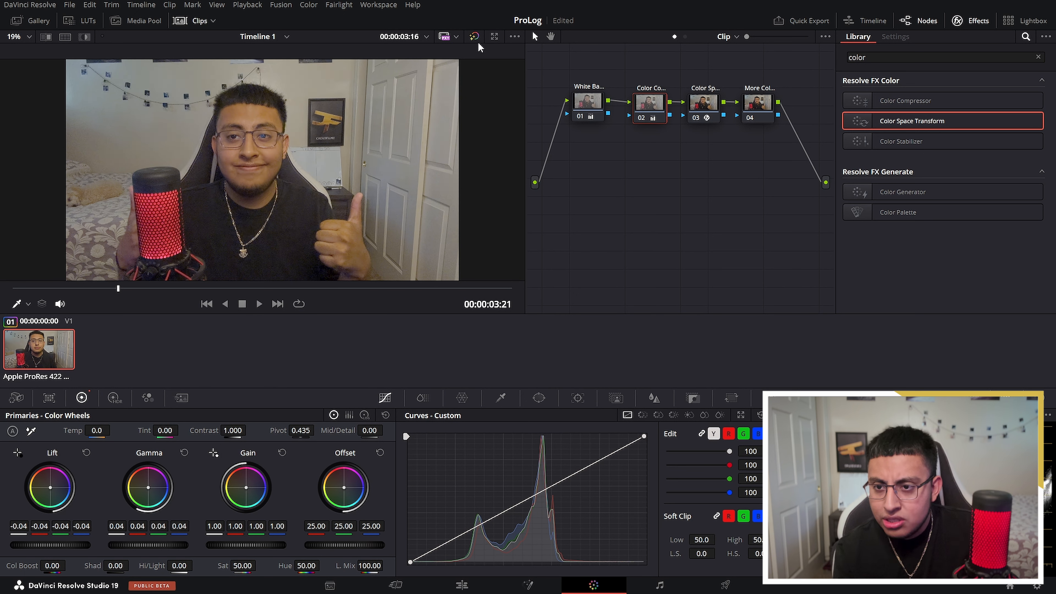
Set the Color Correction node's Lift master to -0.04 and Gamma master to 0.04
{"action": "left_click", "coordinate": [474, 37]}
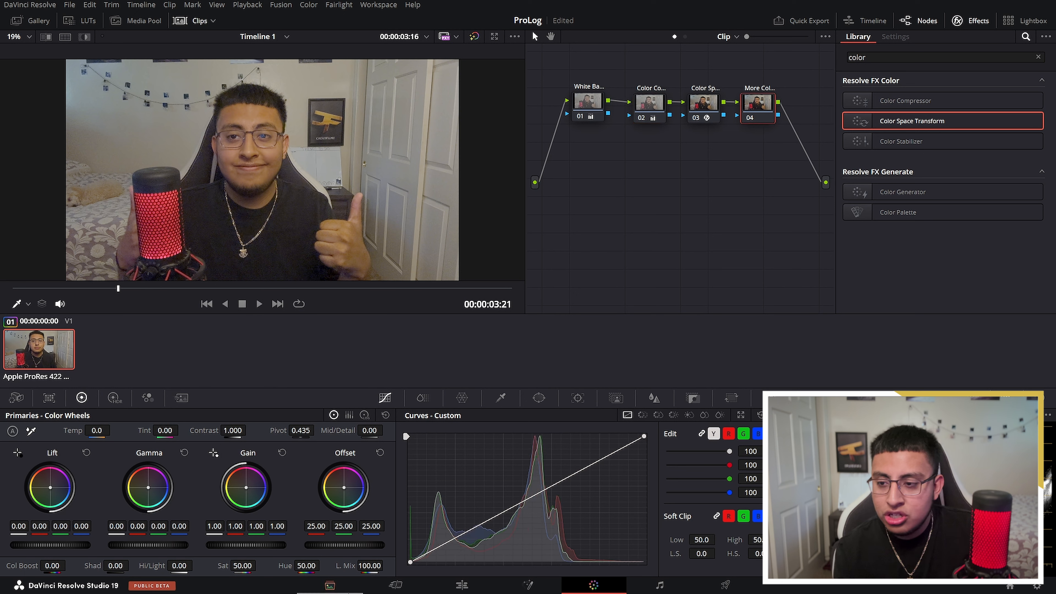
{"action": "mouse_move", "coordinate": [364, 565]}
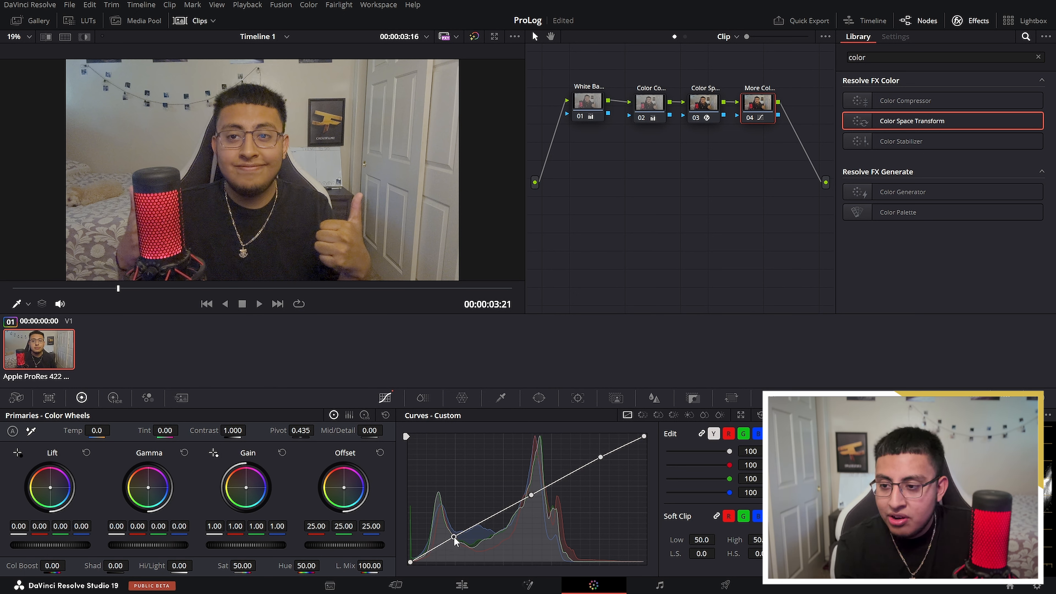
Shape a gentle S-curve in Curves - Custom: shadows pulled down, highlights pushed up
{"action": "left_click_drag", "start_coordinate": [455, 540], "coordinate": [465, 546]}
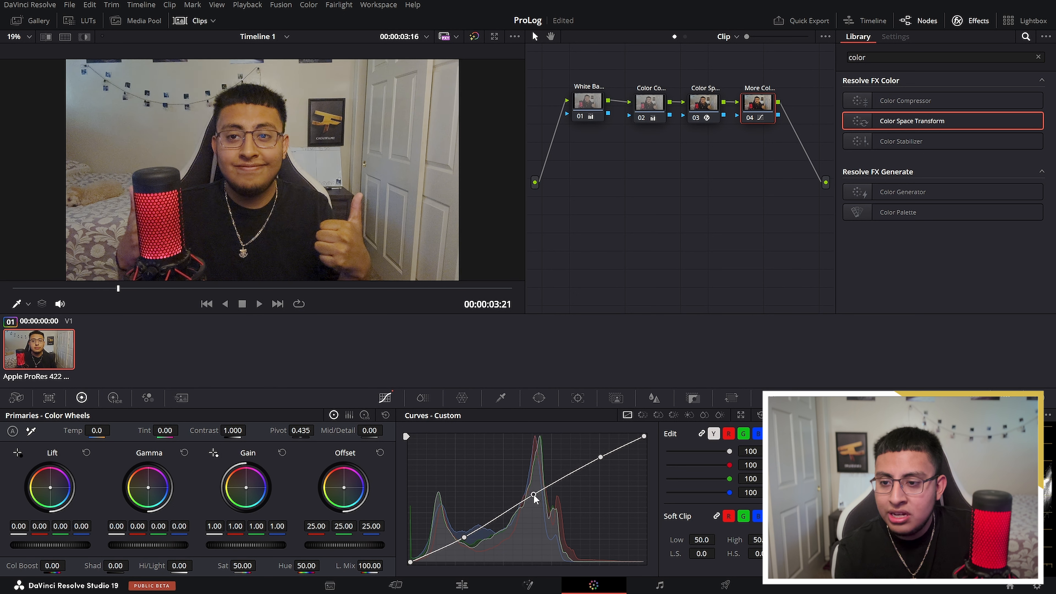
{"action": "left_click_drag", "start_coordinate": [532, 491], "coordinate": [531, 494]}
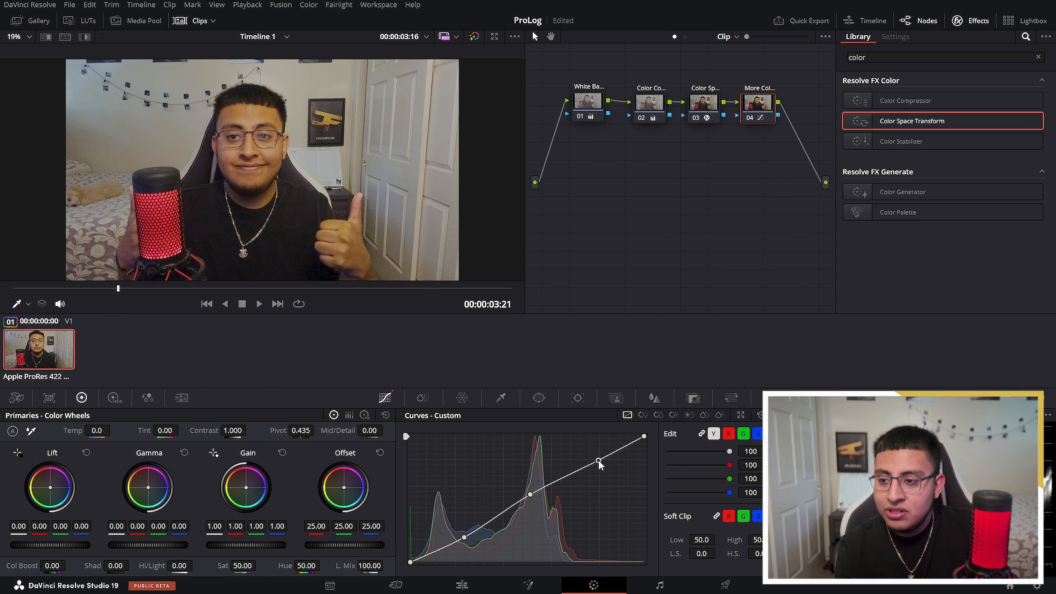
{"action": "left_click_drag", "start_coordinate": [598, 463], "coordinate": [586, 456]}
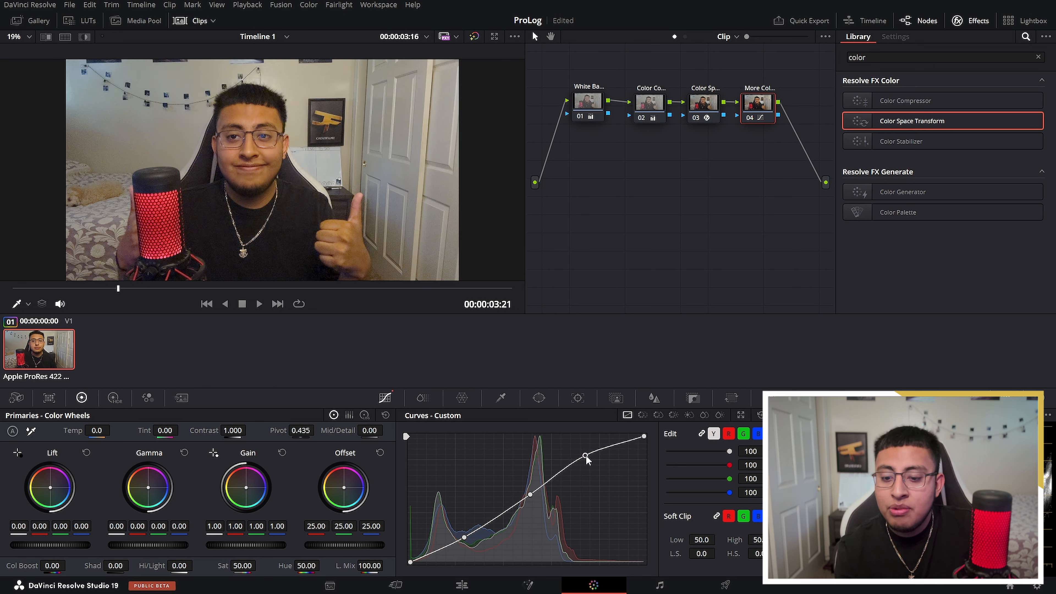
{"action": "left_click_drag", "start_coordinate": [586, 456], "coordinate": [604, 464]}
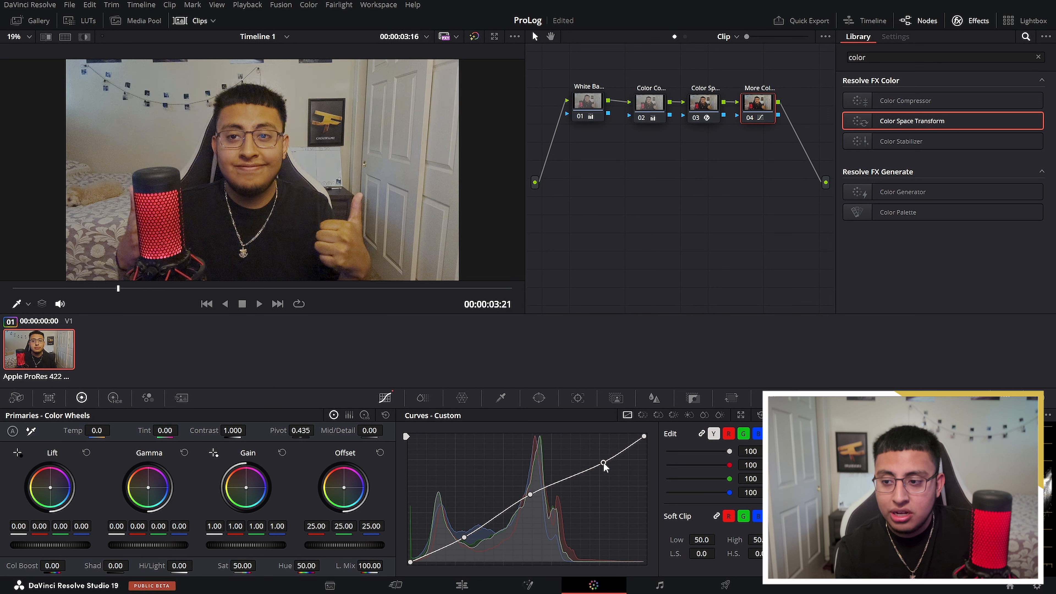
{"action": "left_click_drag", "start_coordinate": [603, 465], "coordinate": [582, 463]}
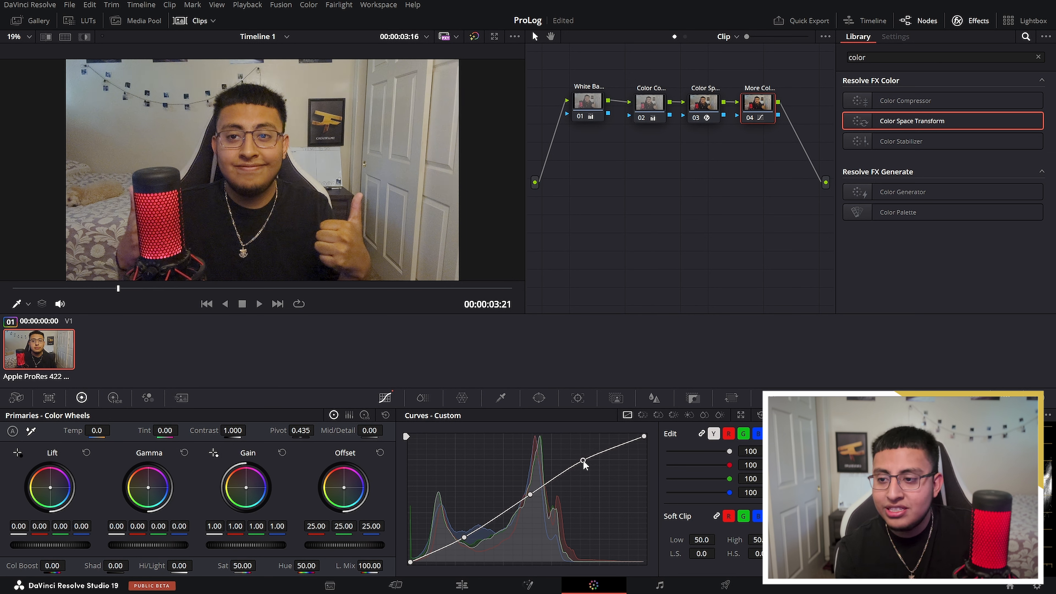
{"action": "left_click_drag", "start_coordinate": [582, 465], "coordinate": [586, 462]}
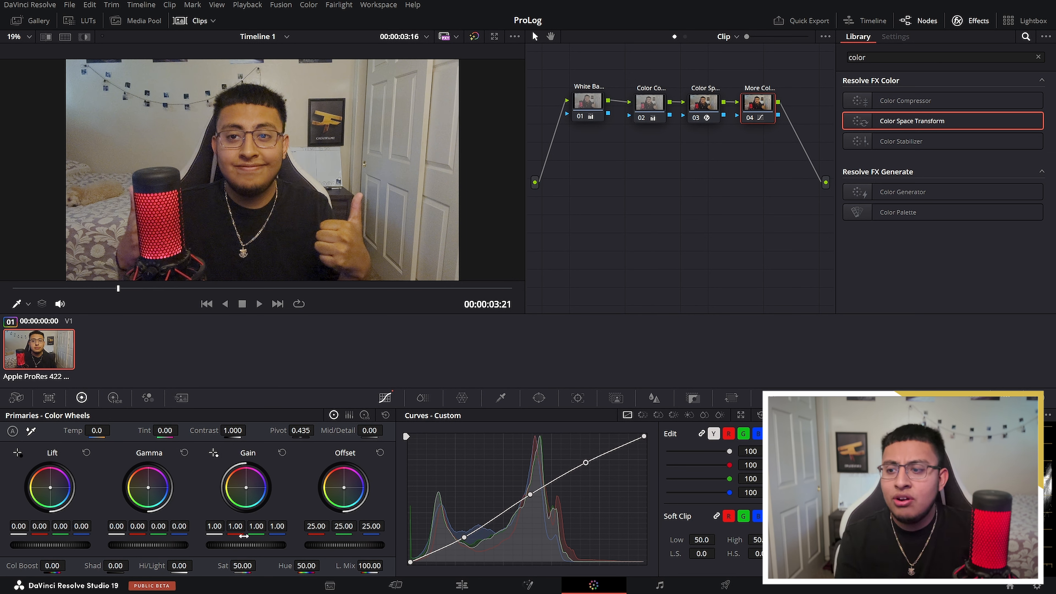